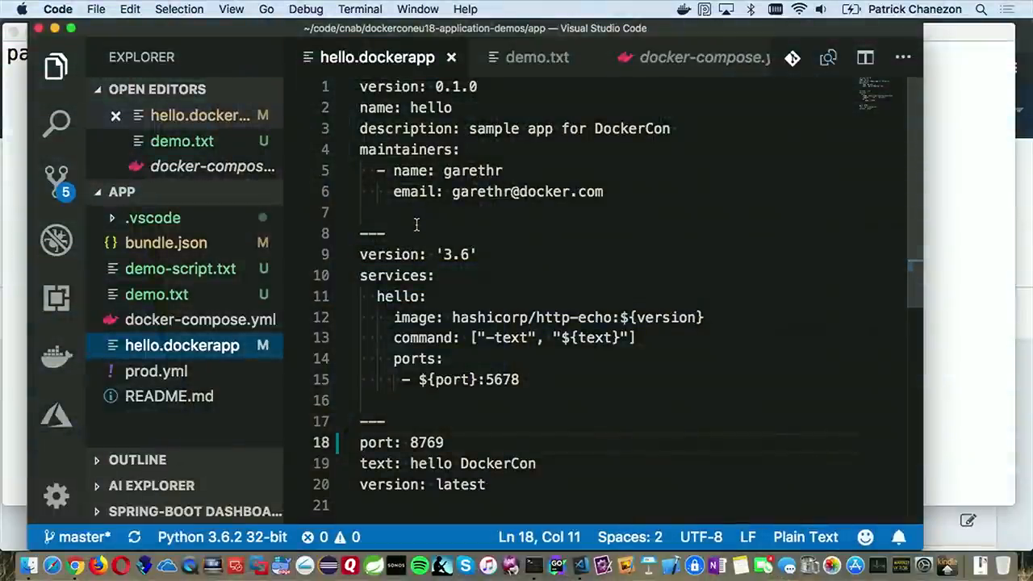
pyautogui.moveTo(238, 300)
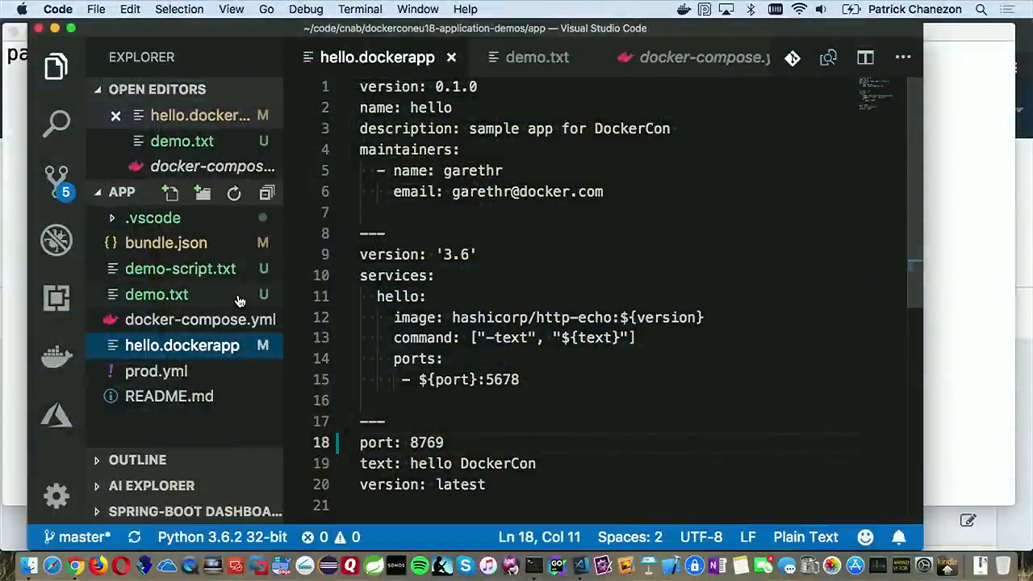
pyautogui.moveTo(205, 345)
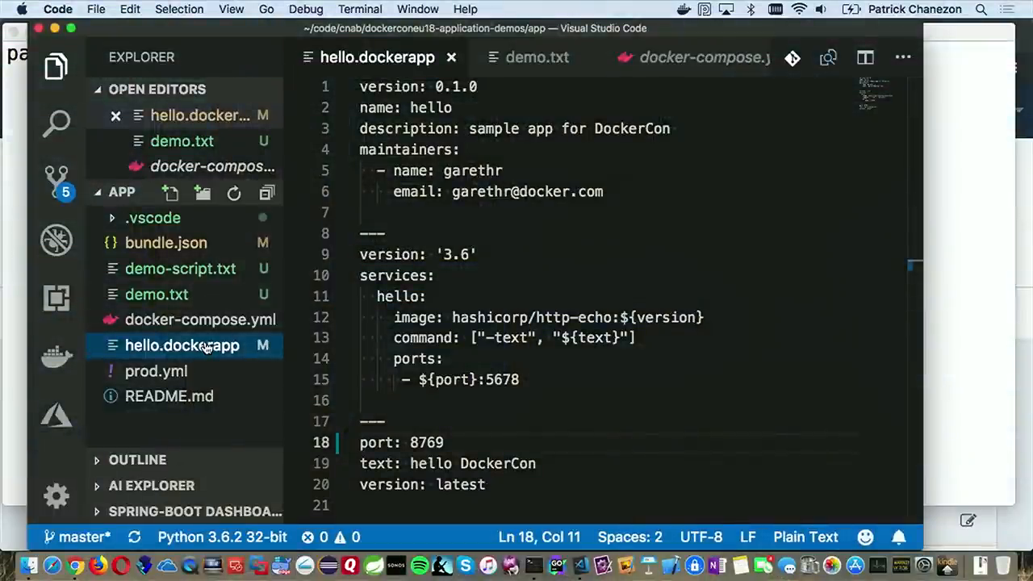
pyautogui.moveTo(181, 345)
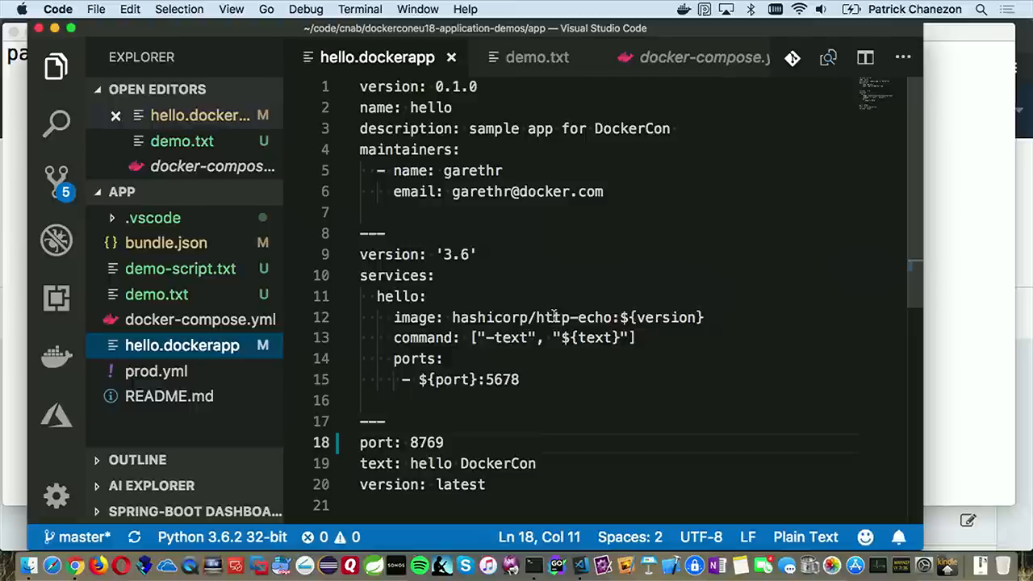
pyautogui.moveTo(457, 107)
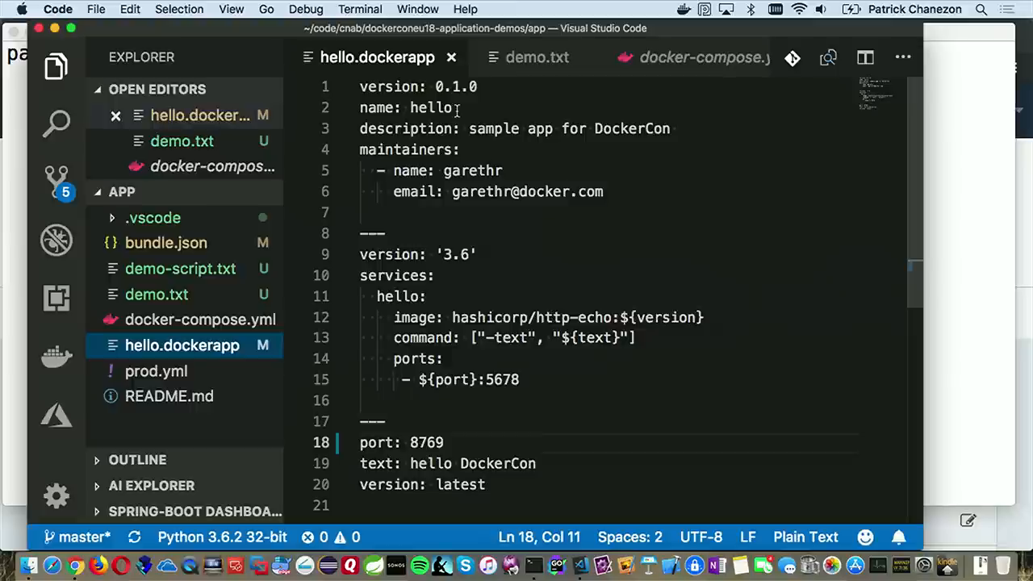
pyautogui.moveTo(492, 133)
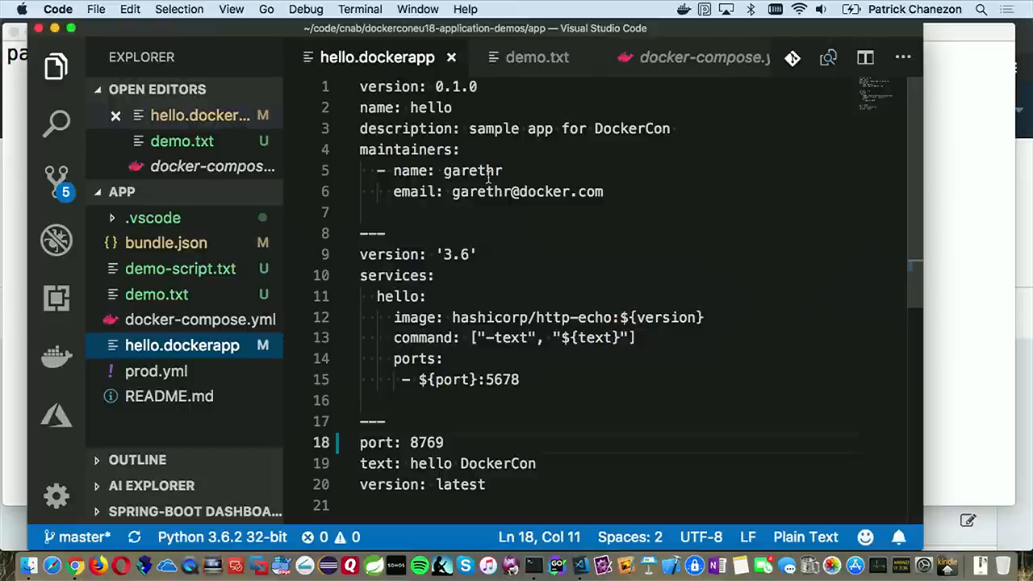
pyautogui.moveTo(477, 187)
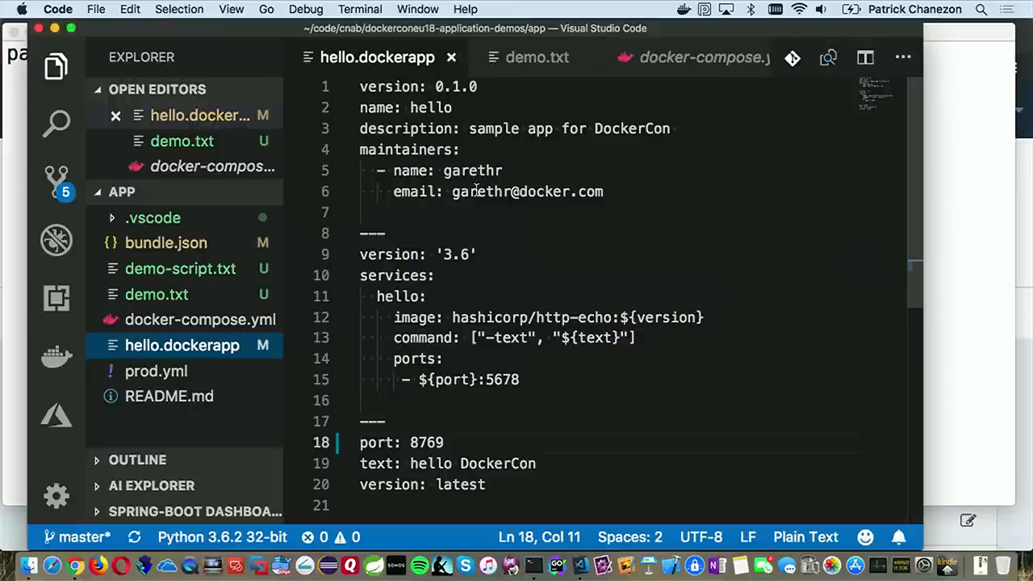
# Highlight the maintainer name, the text variable and the port variable in hello.dockerapp.
pyautogui.doubleClick(480, 191)
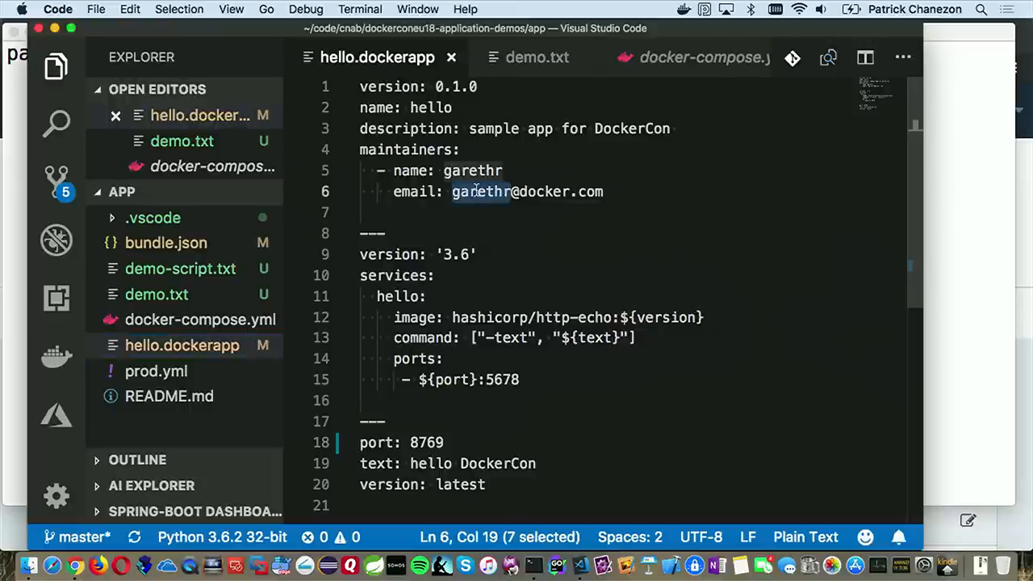
pyautogui.click(386, 233)
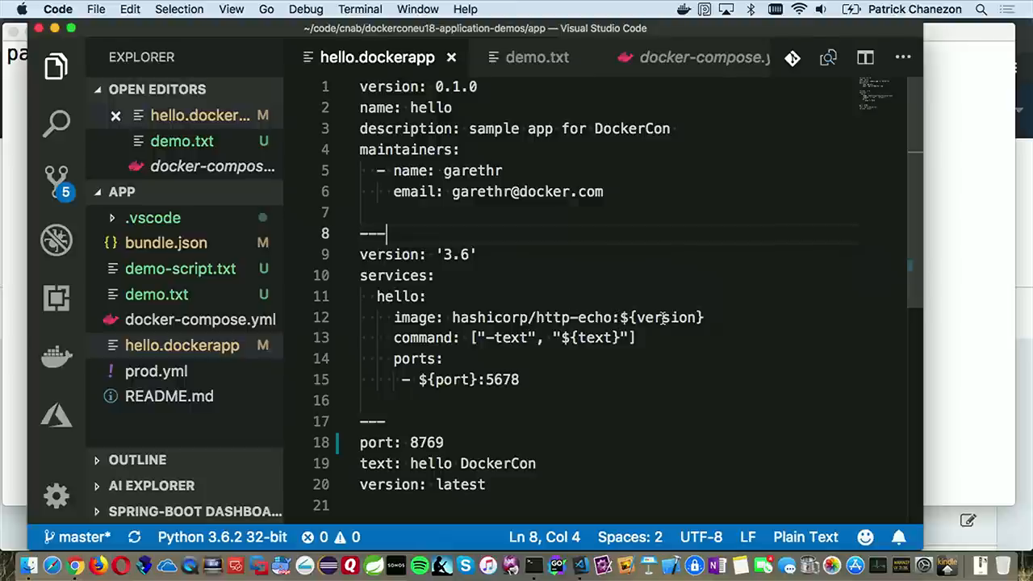
pyautogui.doubleClick(595, 337)
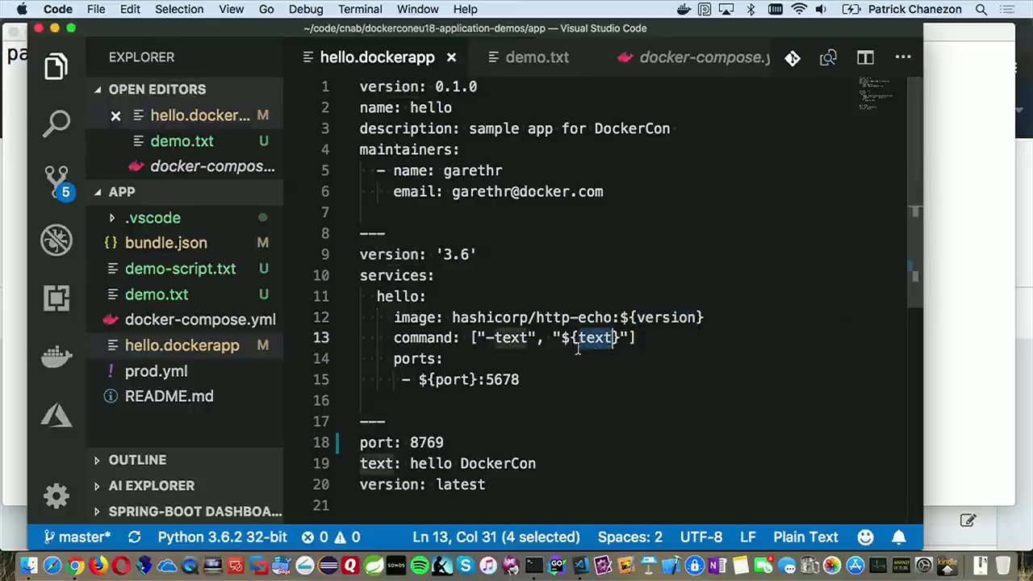
pyautogui.doubleClick(452, 379)
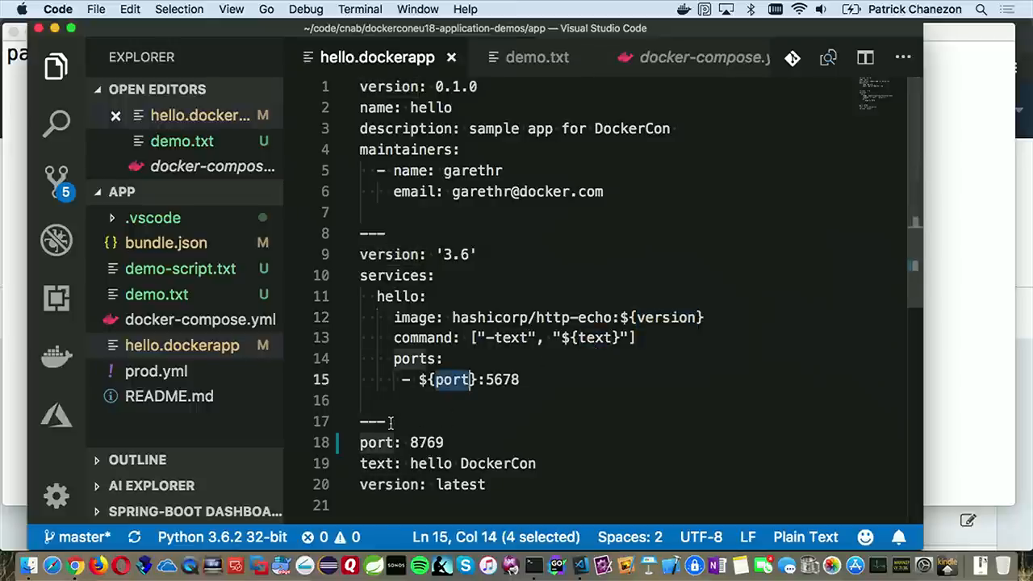
pyautogui.click(390, 420)
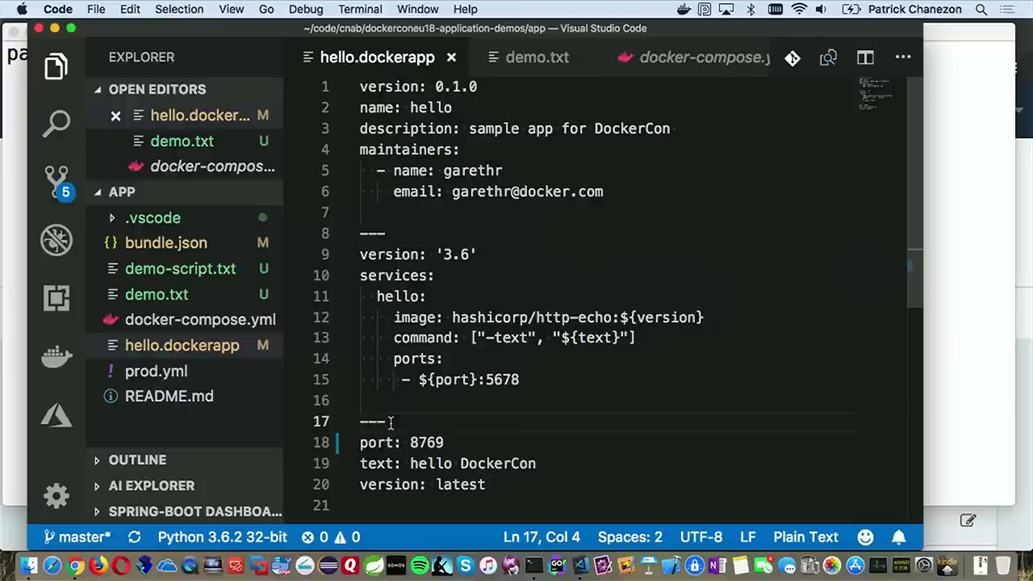
pyautogui.moveTo(228, 355)
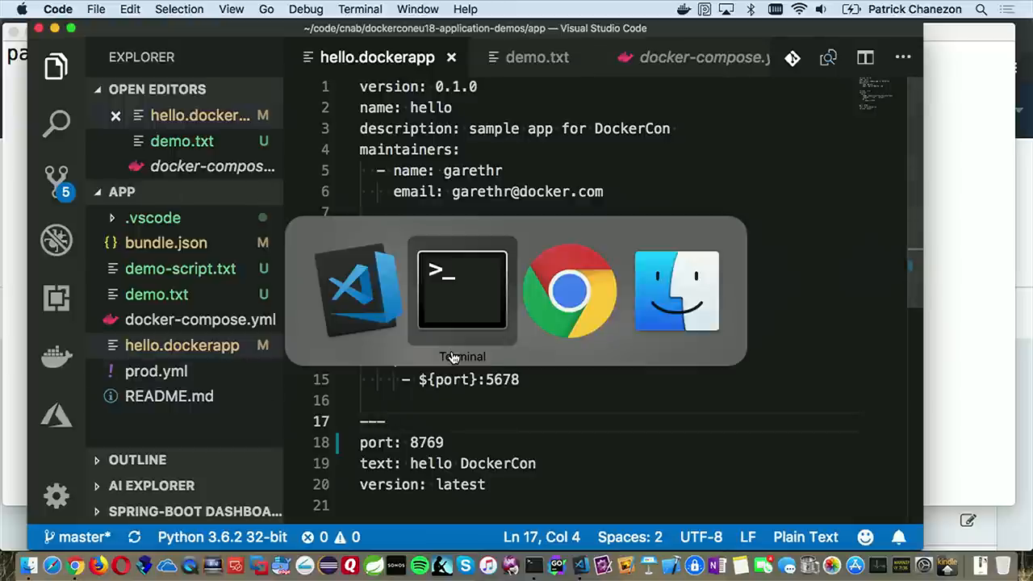
# Run docker-app inspect to show hello 0.1.0 with port 8769 and its three parameters.
pyautogui.click(462, 290)
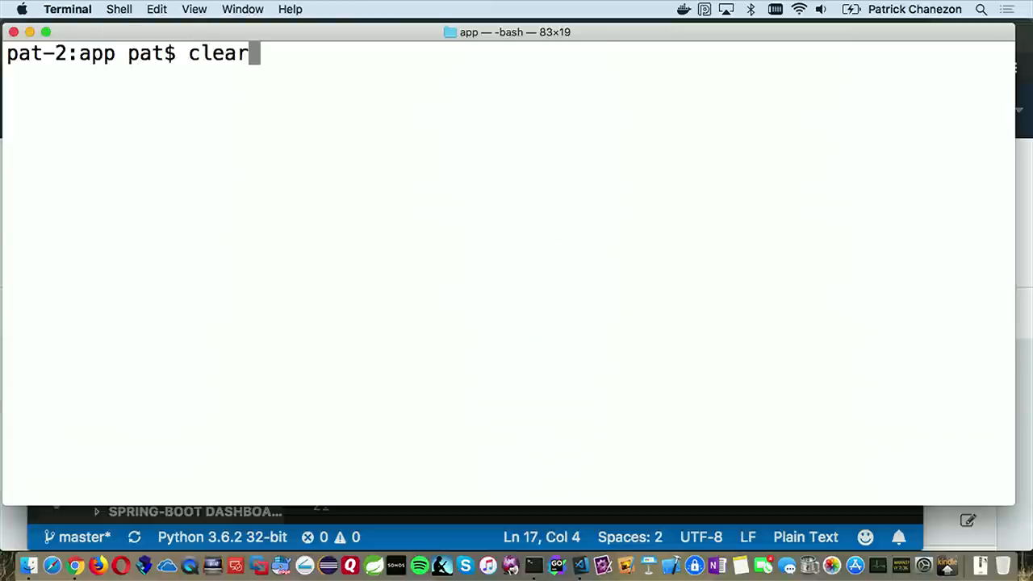
pyautogui.write('docker-app inspect')
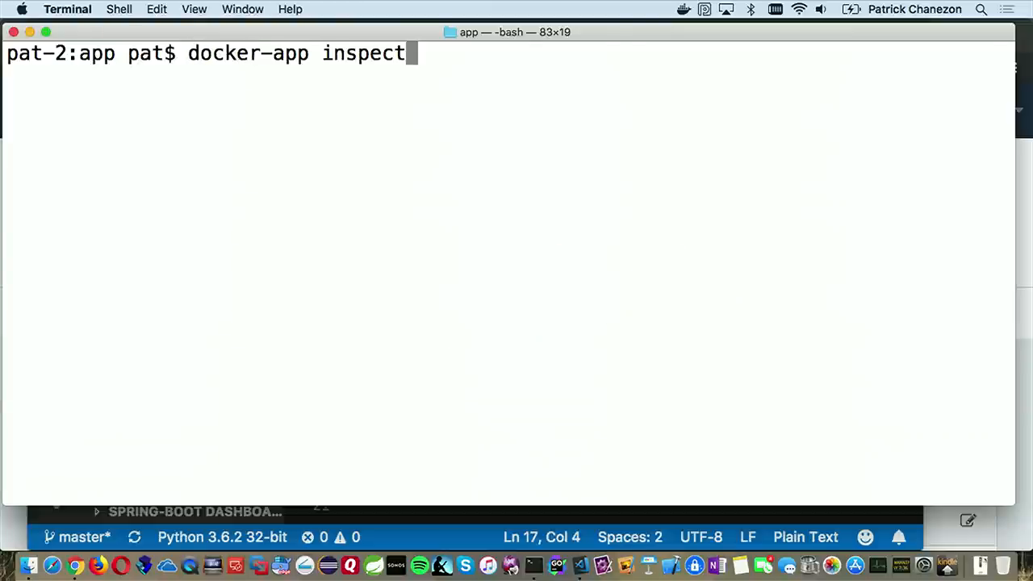
pyautogui.press('Return')
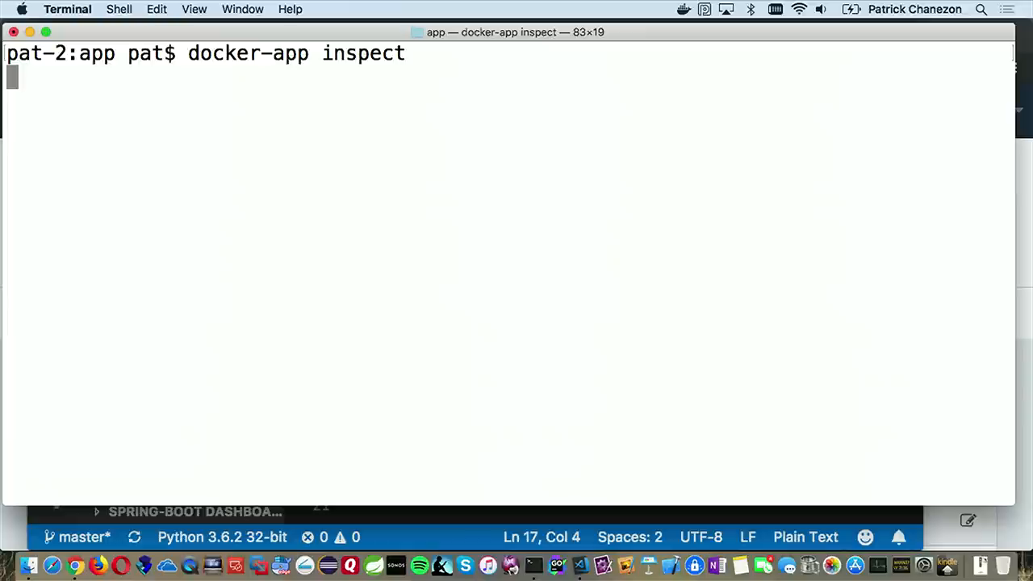
pyautogui.press('Return')
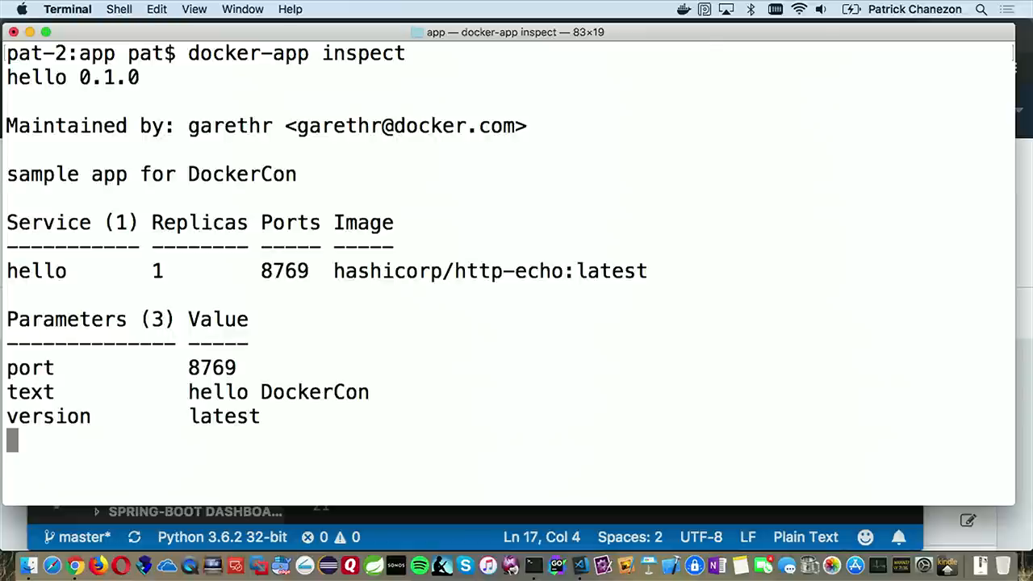
pyautogui.press('Return')
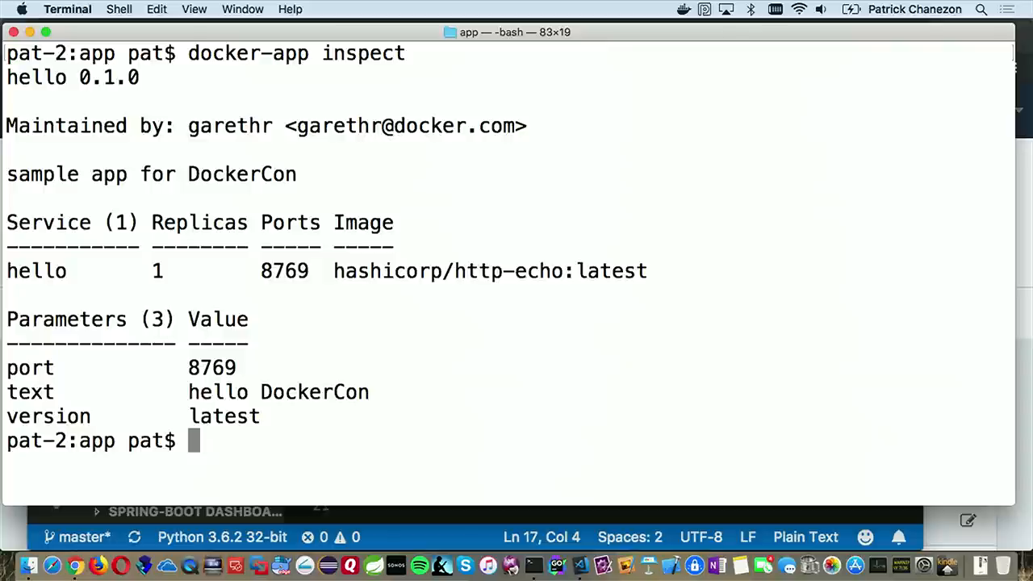
pyautogui.write('docker-app inspect')
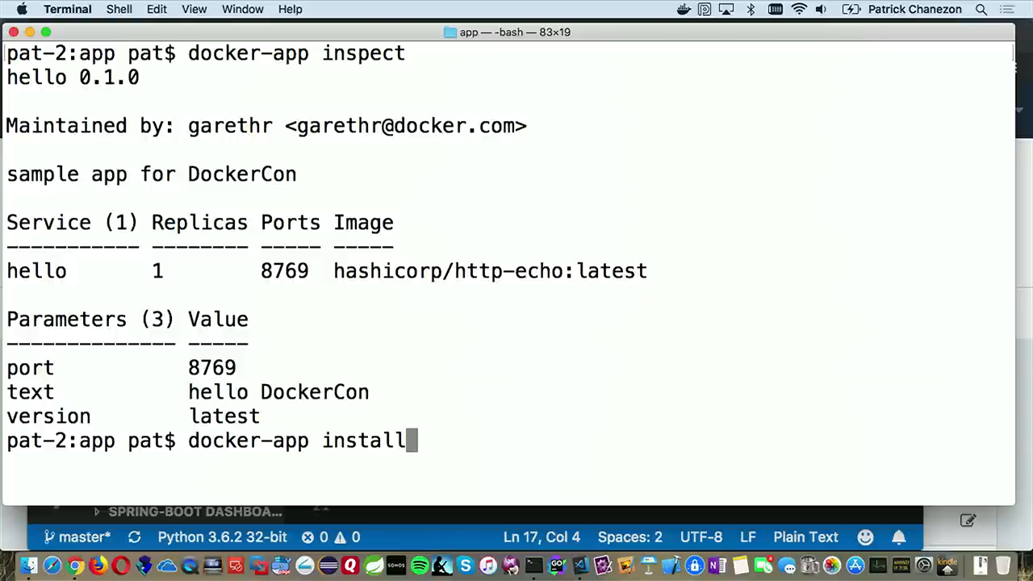
# Run docker-app install and wait until the hello stack reports stable and running.
pyautogui.press('Return')
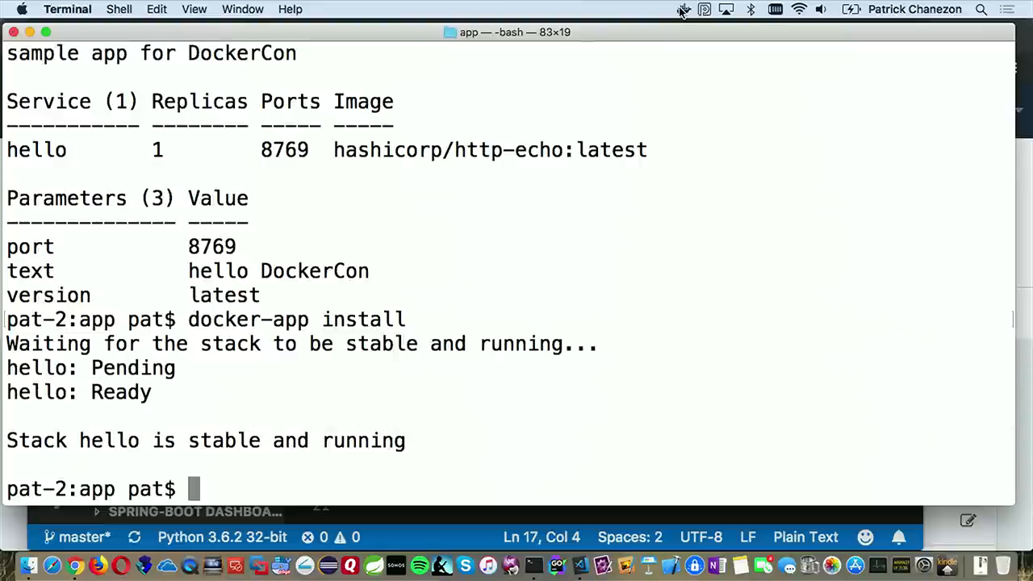
pyautogui.click(684, 9)
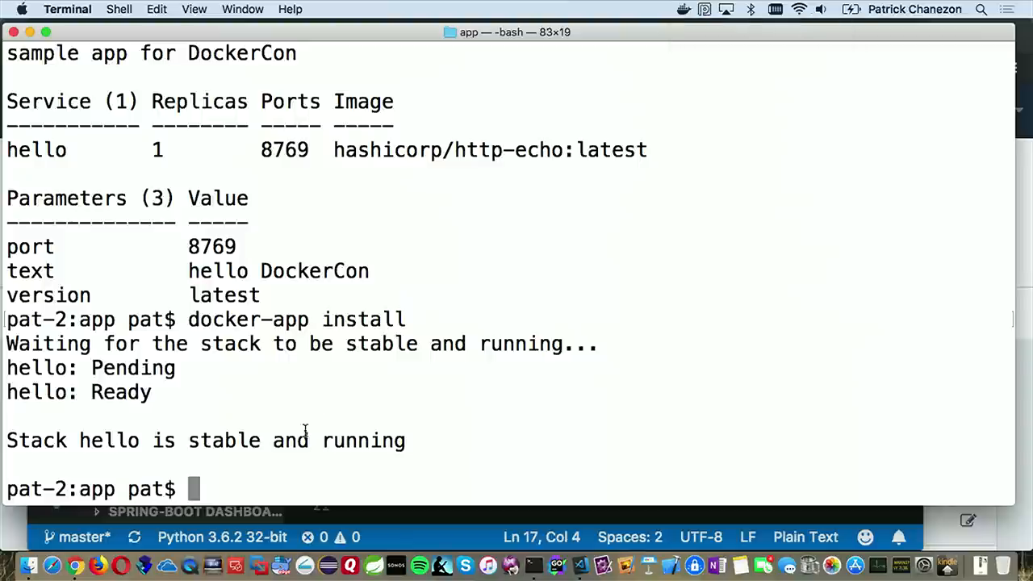
# Check hello stack status (1/1 on 8769) and curl localhost:8769 to get 'hello DockerCon'.
pyautogui.write('clear')
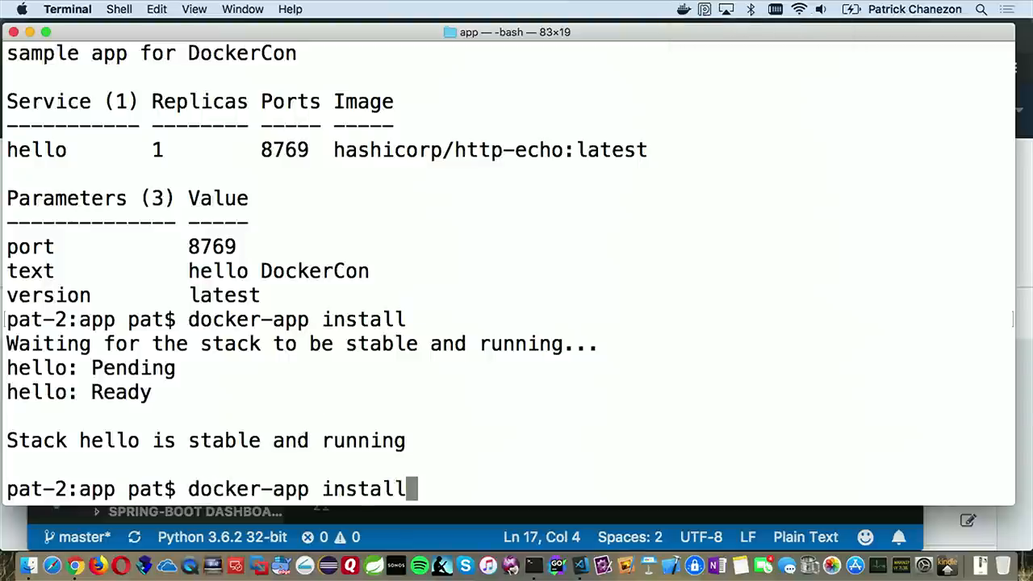
pyautogui.press('Return')
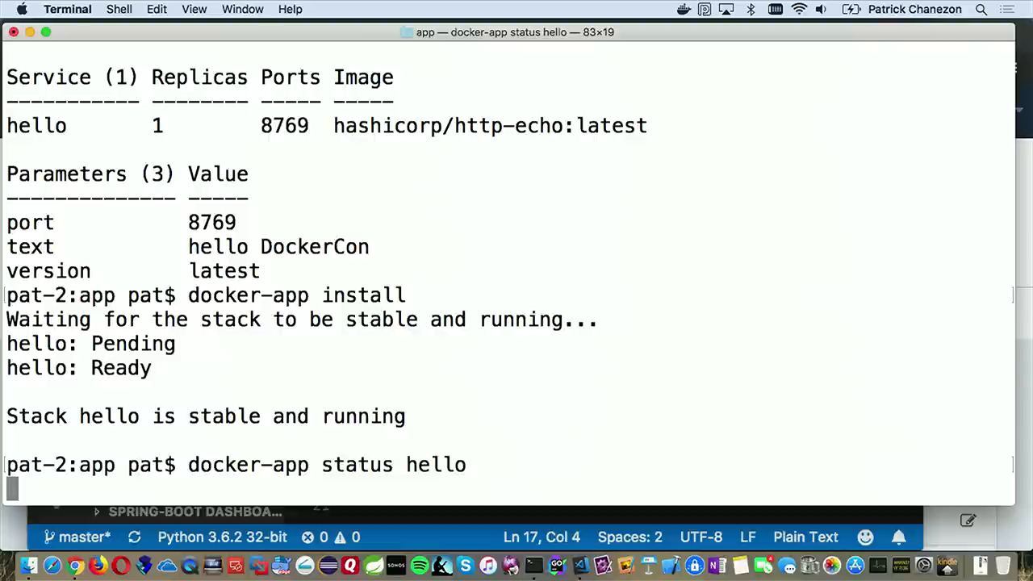
pyautogui.press('Return')
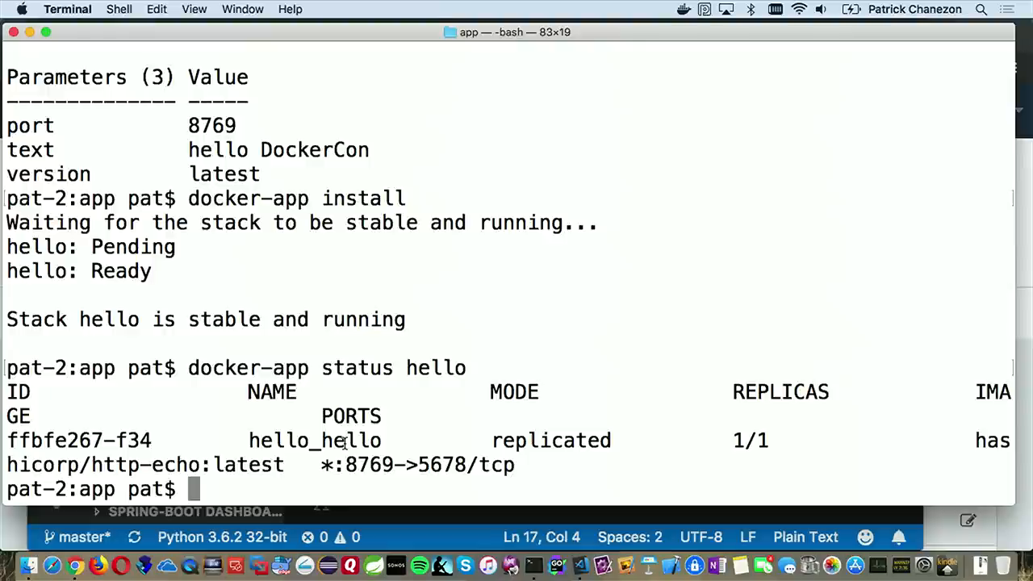
pyautogui.write('docker-app inspect')
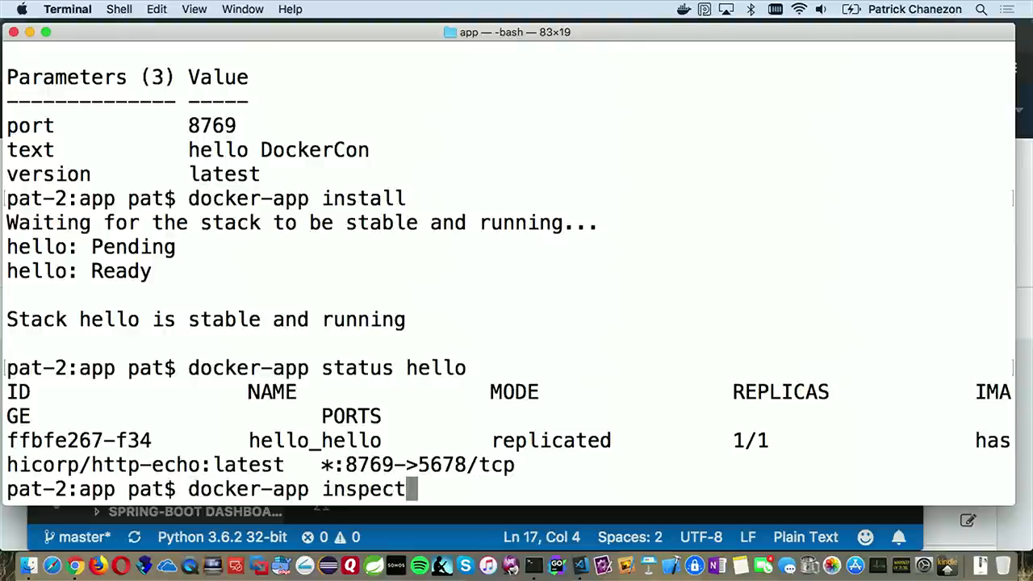
pyautogui.write('status hello')
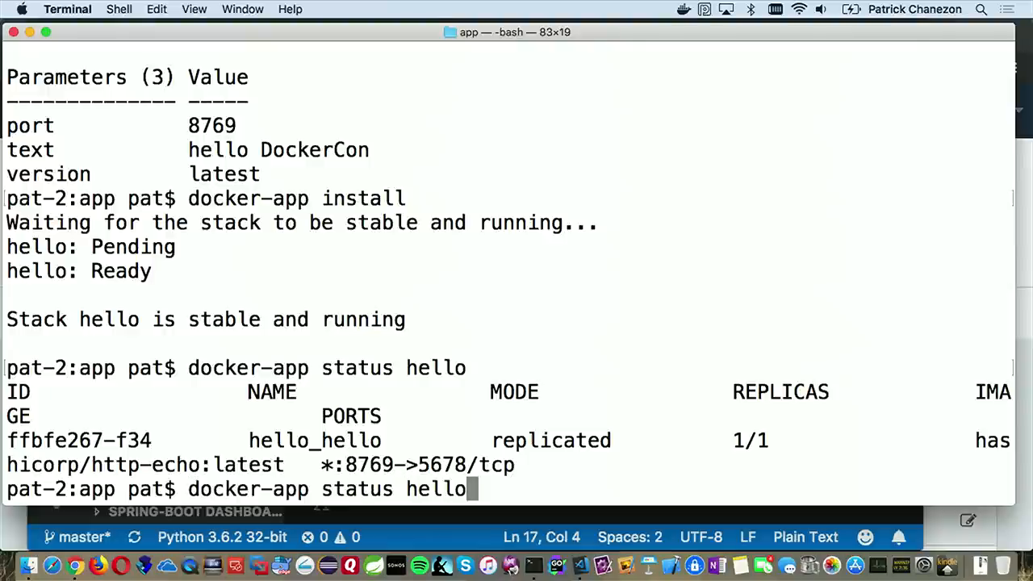
pyautogui.write('curl localhost:8769')
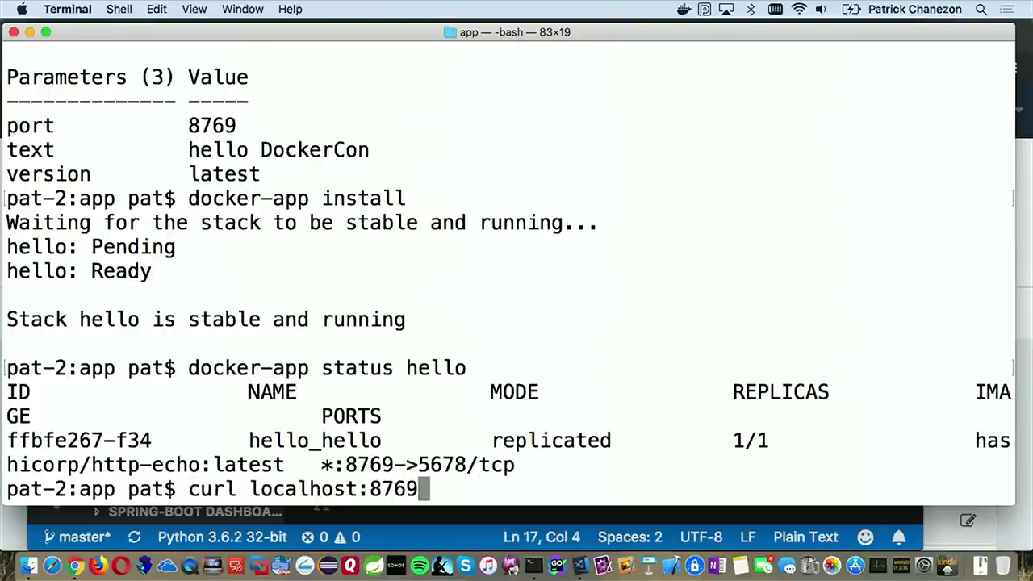
pyautogui.press('Return')
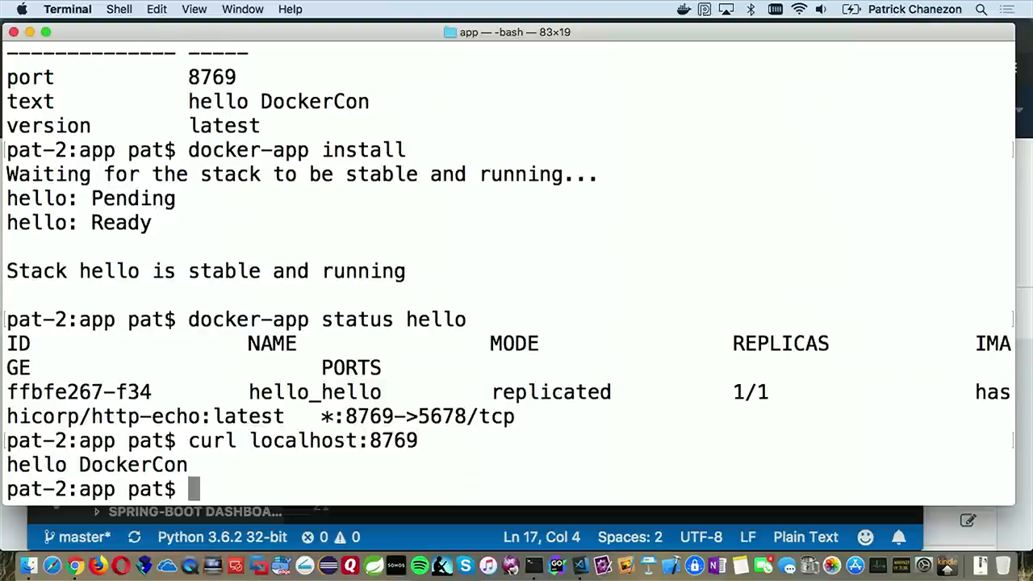
pyautogui.write('clear')
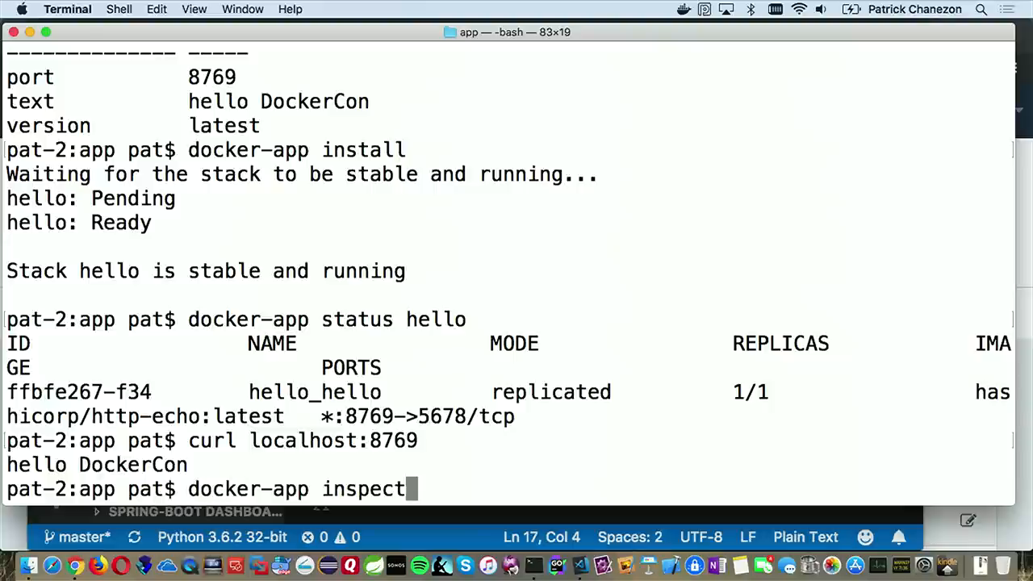
# Run docker-app upgrade hello with port=9879 and text="hello Microsoft Connect()".
pyautogui.write('curl localhost:8769')
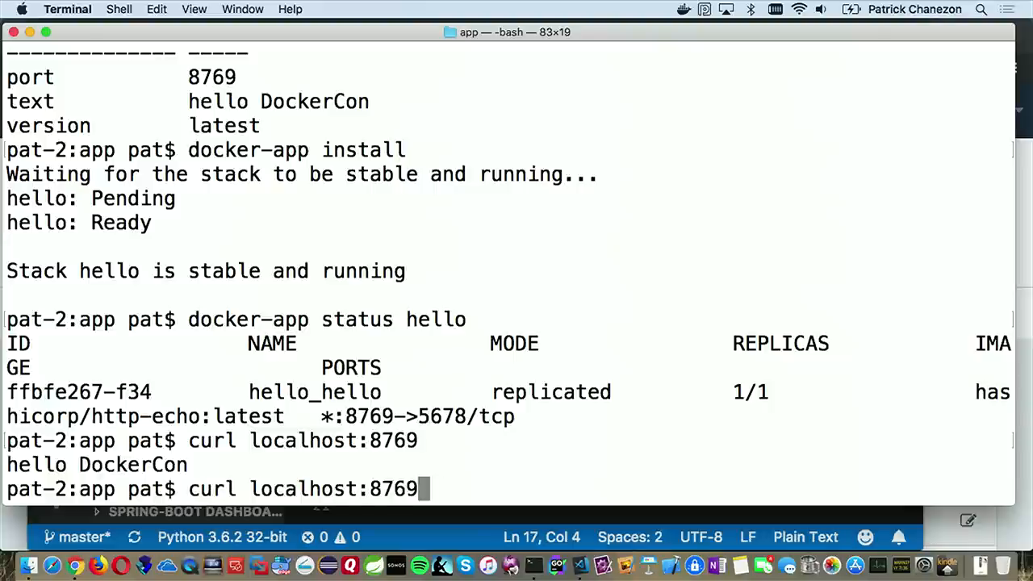
pyautogui.write('docker-app upgrade hello --set port=9879 --set text="hello Microsoft Connect()"')
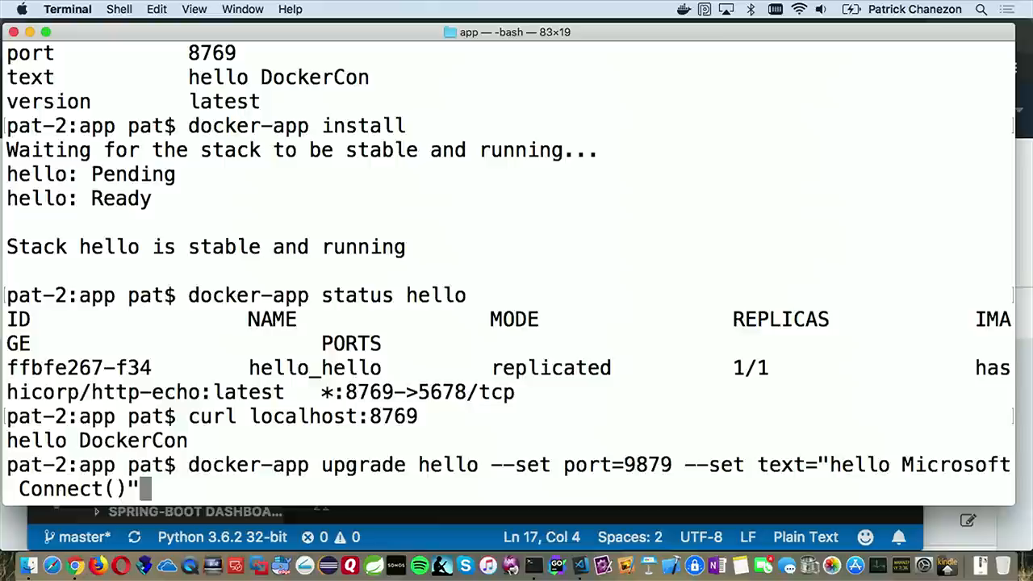
pyautogui.press('Return')
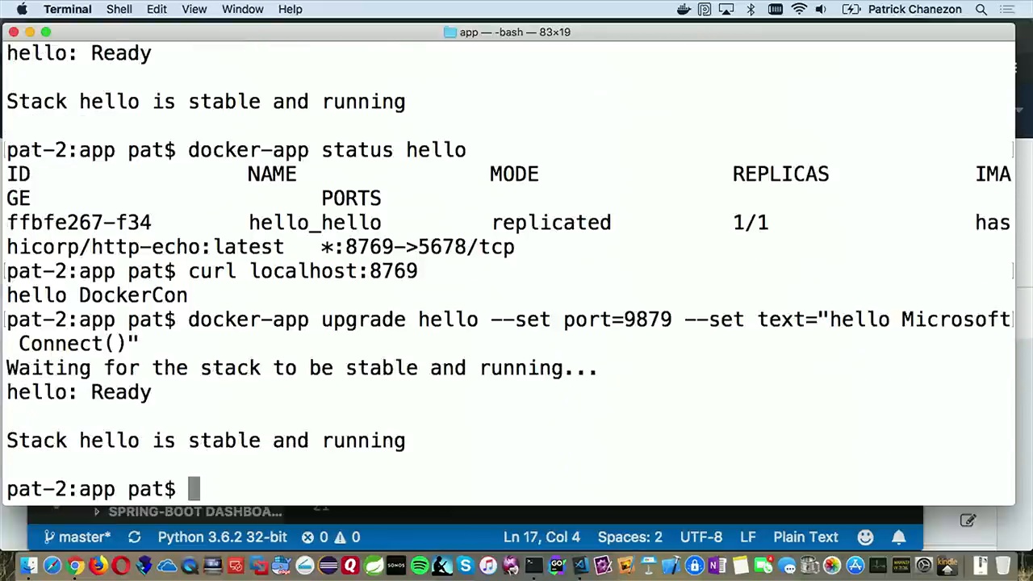
# Rerun curl against localhost:9879, which returns 'hello Microsoft Connect()'.
pyautogui.write('curl localhost:8769')
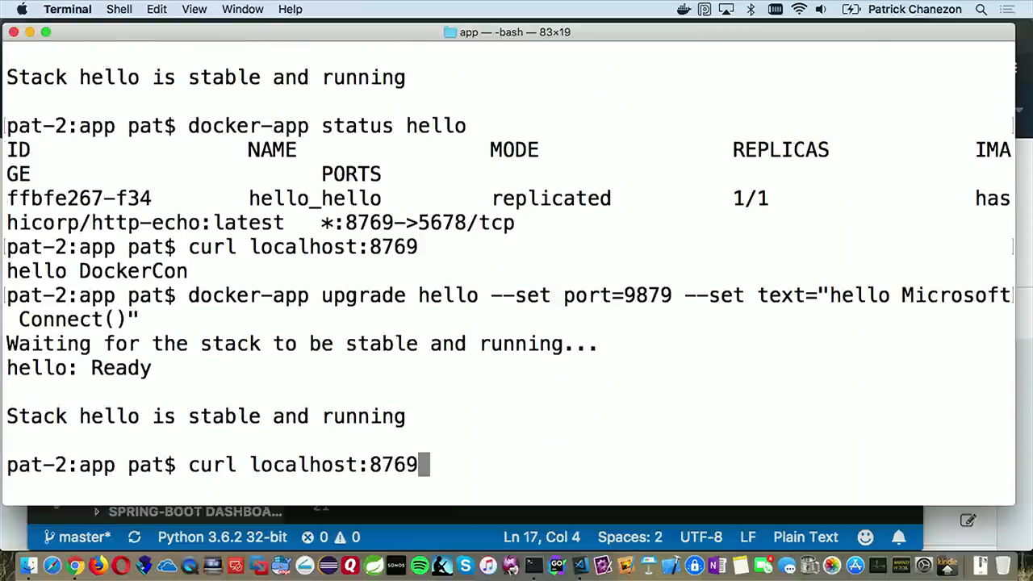
pyautogui.press('Backspace')
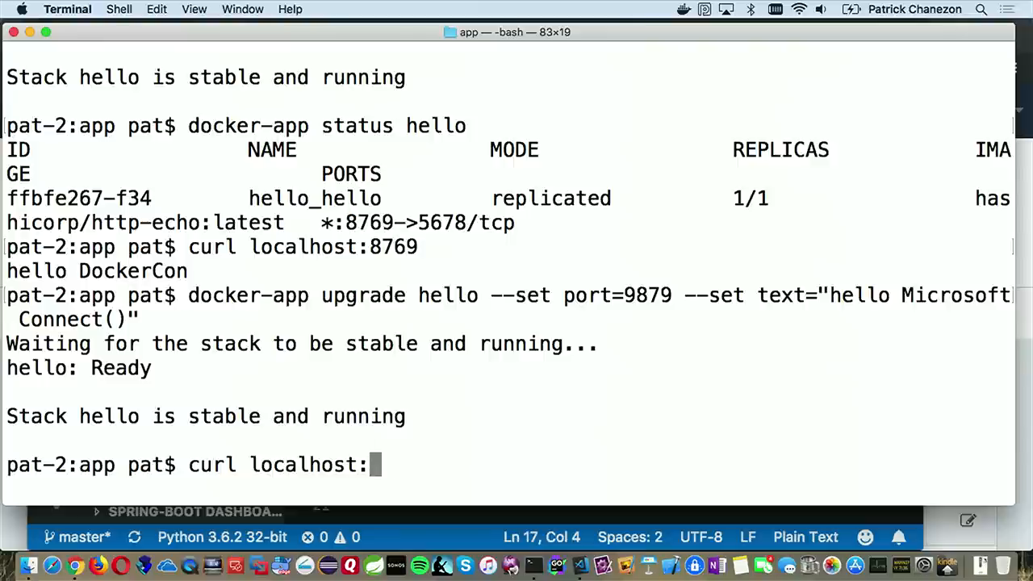
pyautogui.write('9879')
pyautogui.write('docker-app inspect')
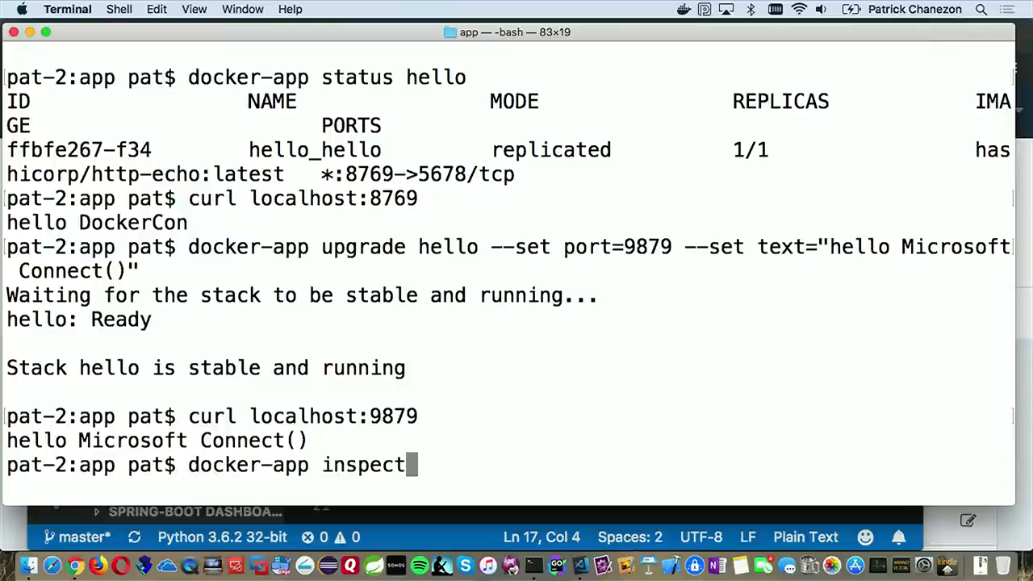
pyautogui.write('curl localhost:8769')
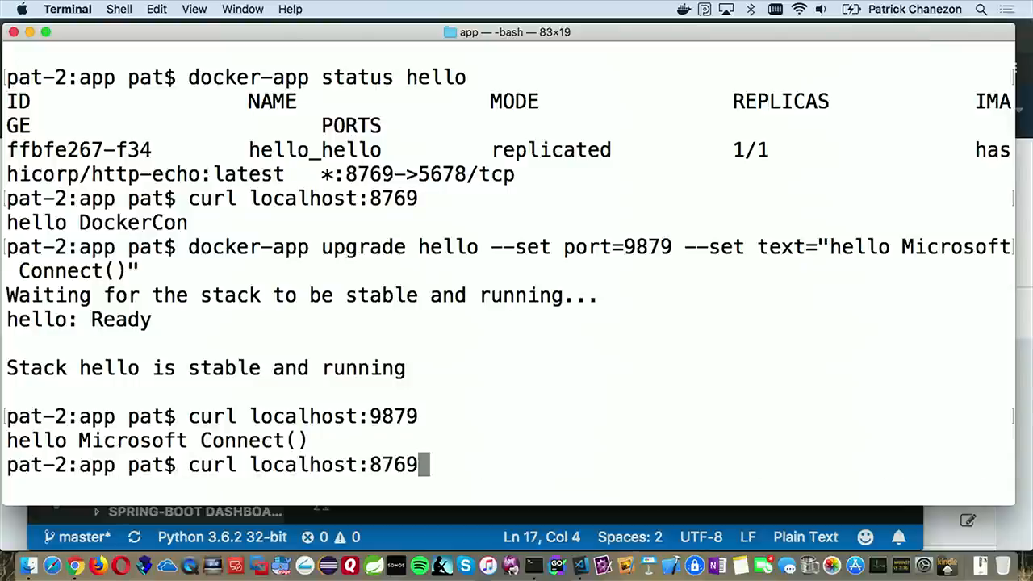
pyautogui.write('docker-app bundle')
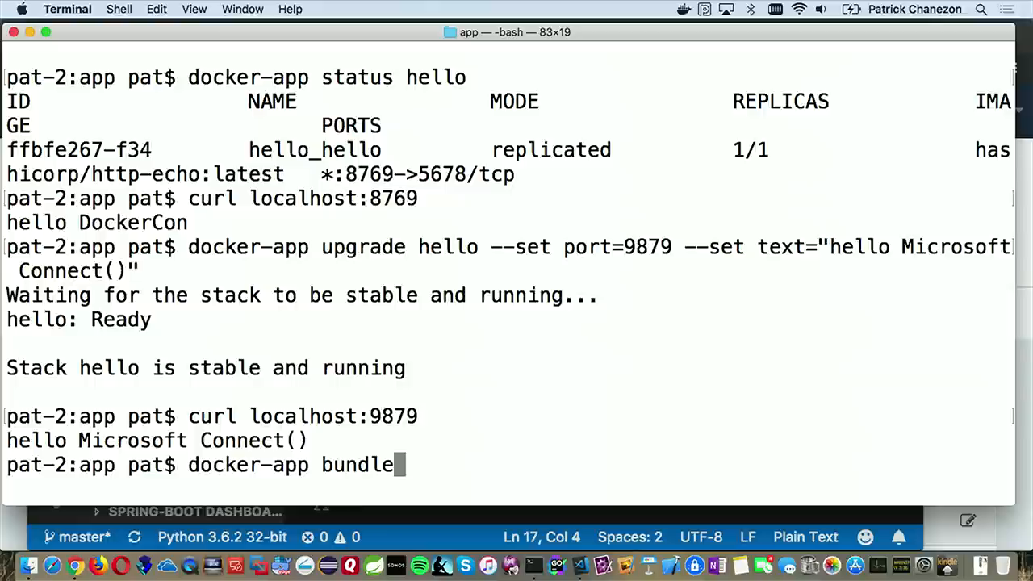
# Run docker-app bundle to generate bundle.json for the hello app.
pyautogui.press('Return')
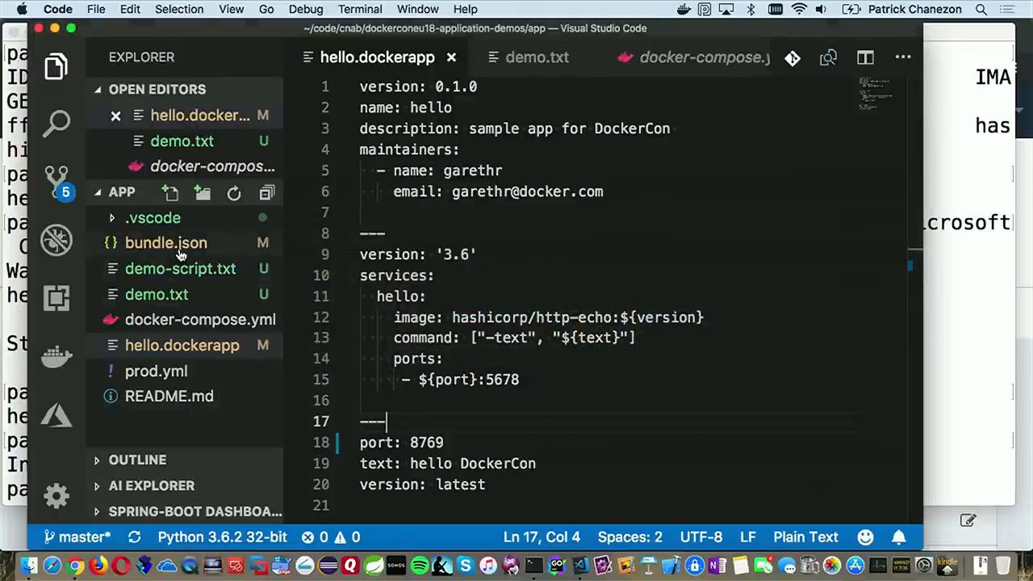
# Open bundle.json and scroll through its invocation image, parameters and credentials.
pyautogui.click(166, 242)
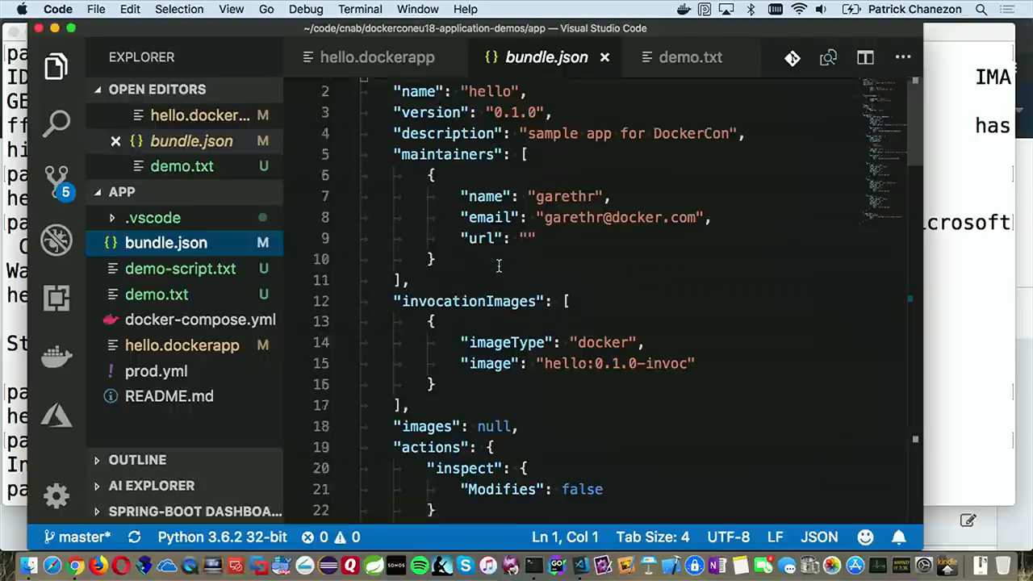
pyautogui.scroll(-3)
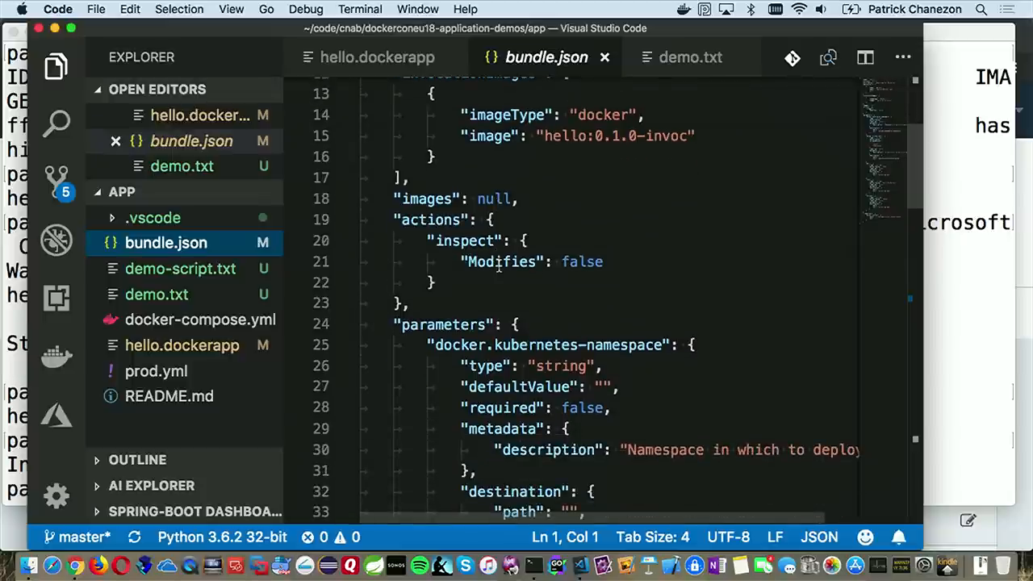
pyautogui.scroll(-3)
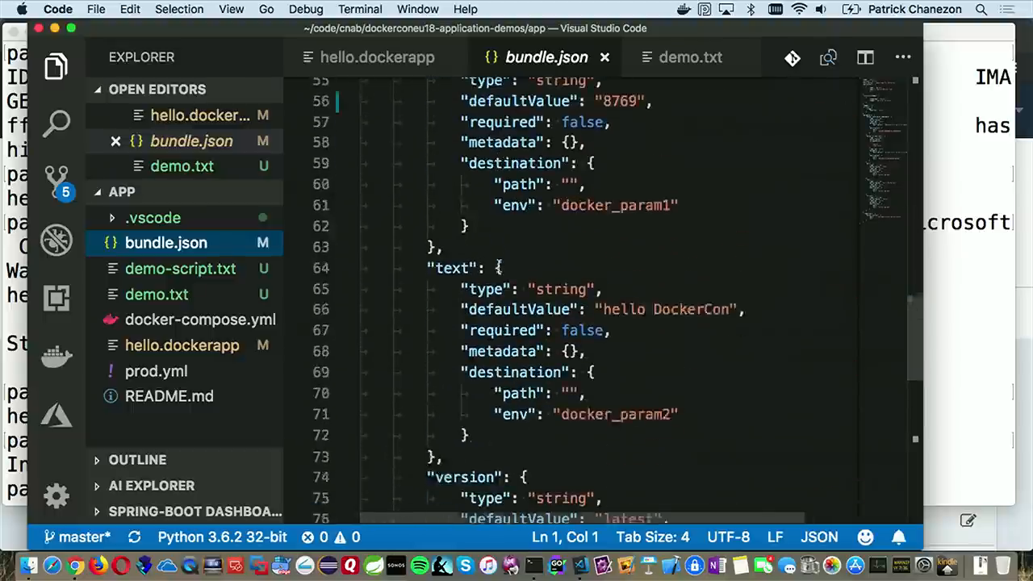
pyautogui.scroll(-3)
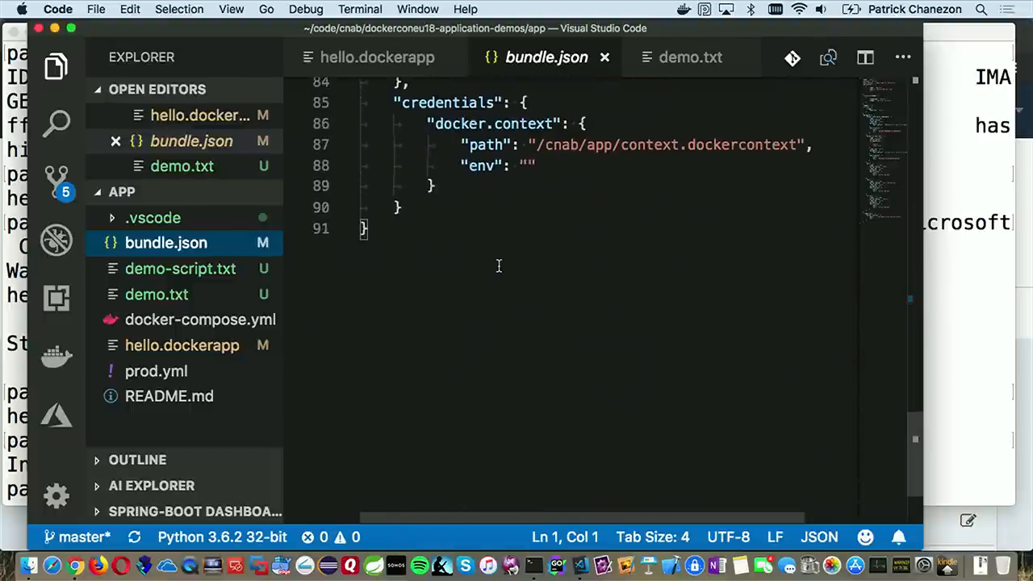
pyautogui.scroll(3)
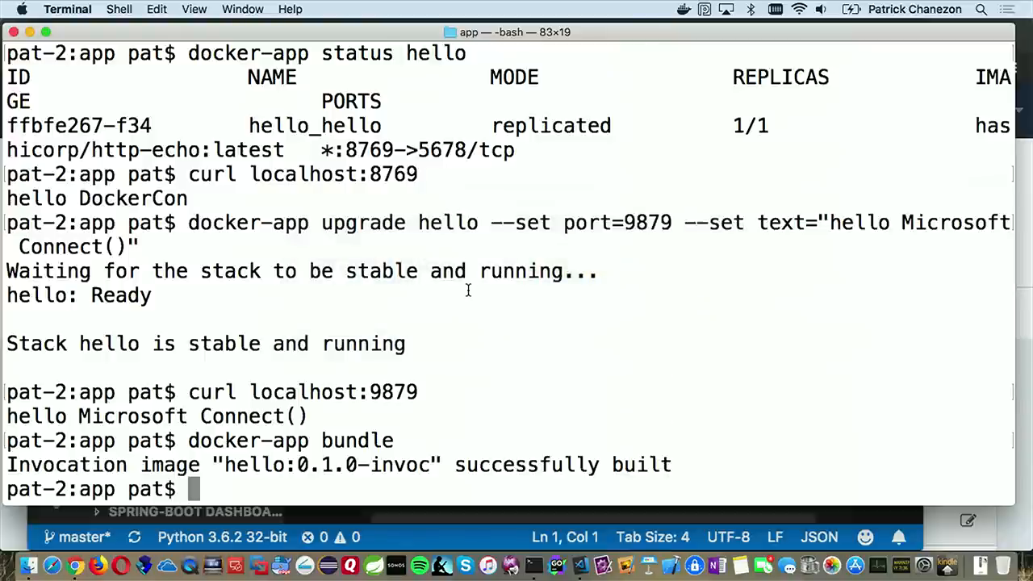
# Clear the terminal and enter duffle list at the prompt.
pyautogui.write('clear')
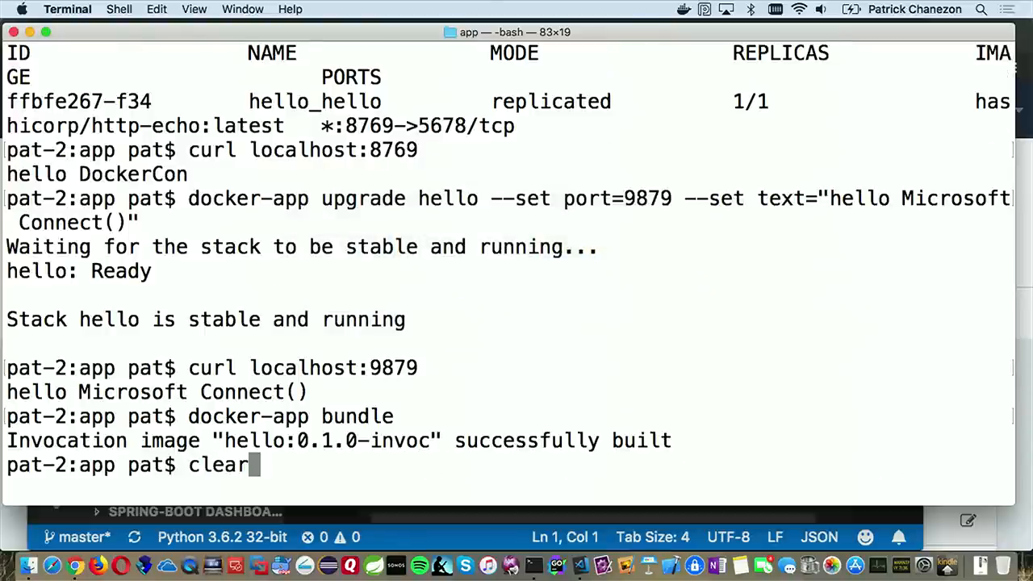
pyautogui.write('duffle list')
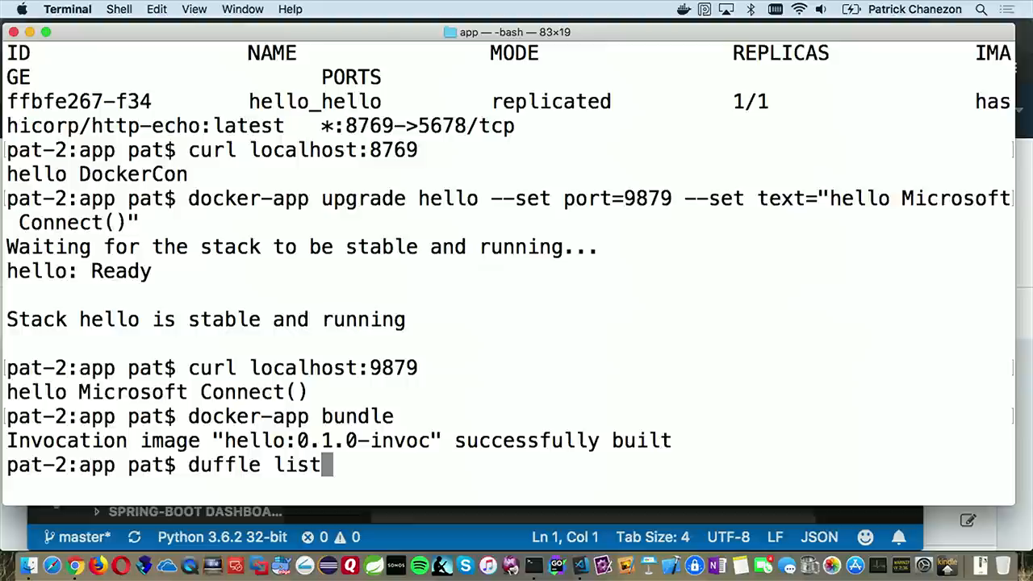
# Run duffle list, then duffle status hello showing the last upgrade succeeded.
pyautogui.press('Return')
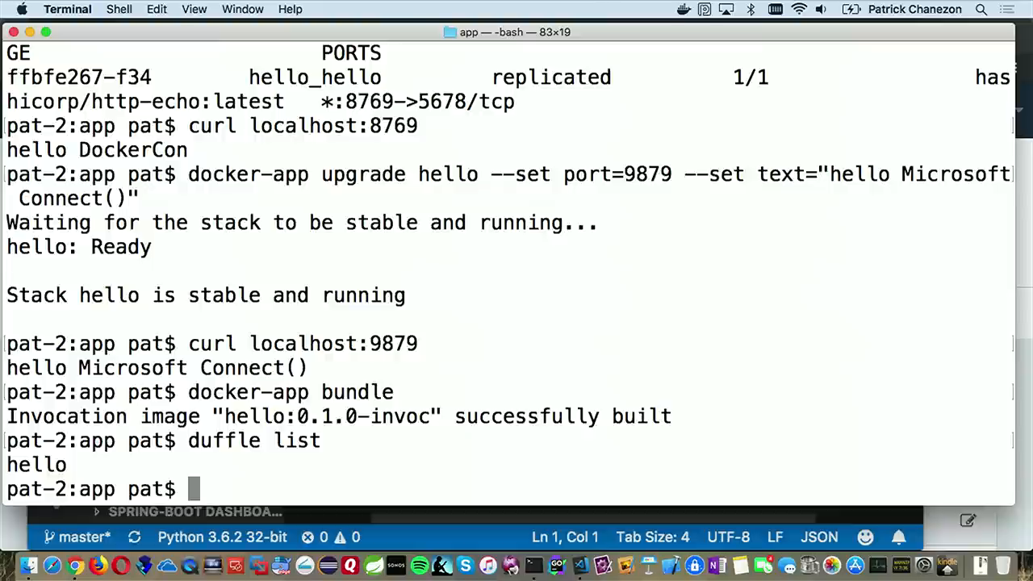
pyautogui.write('duffle list')
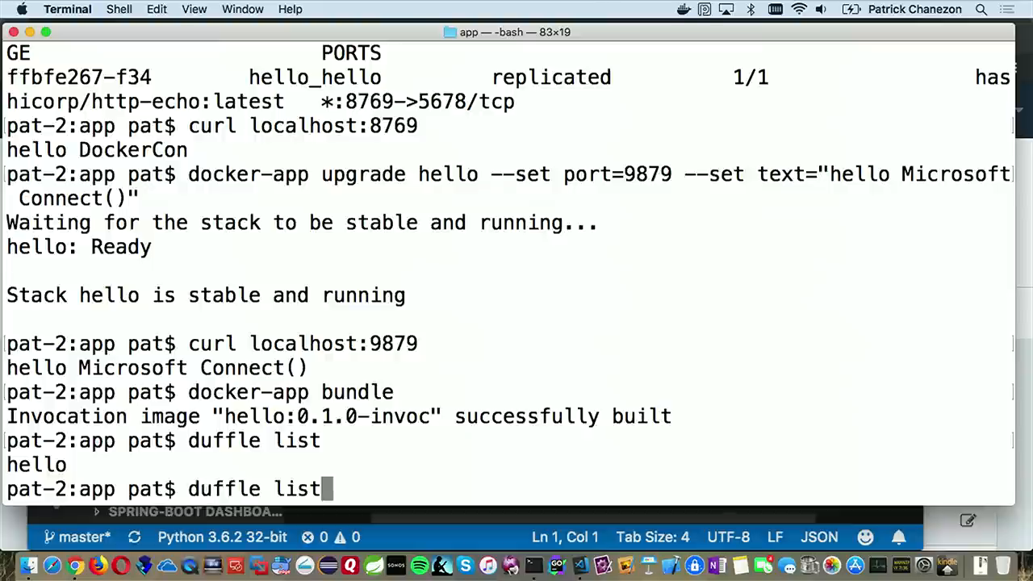
pyautogui.press('backspace')
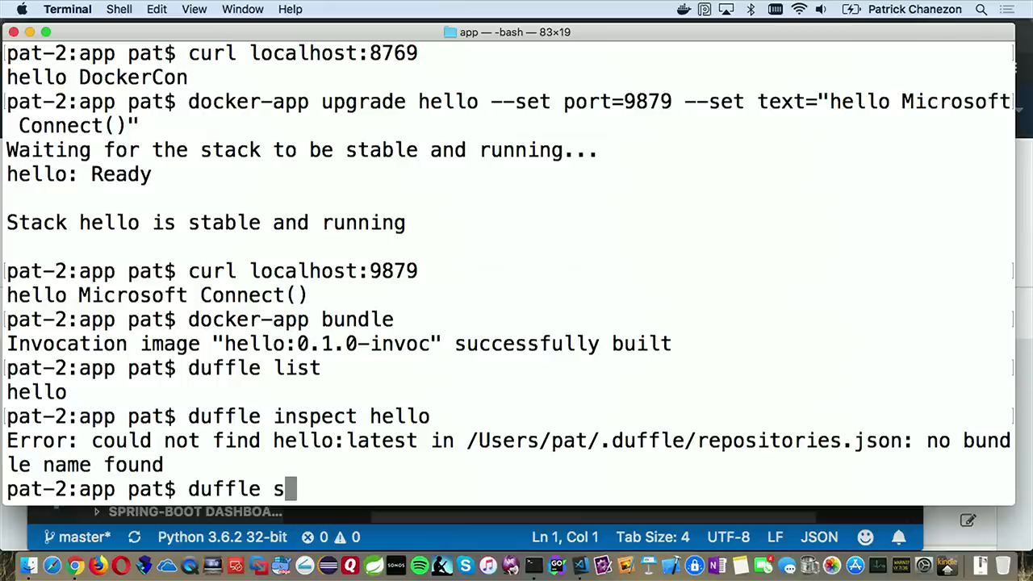
pyautogui.write('tatus hello')
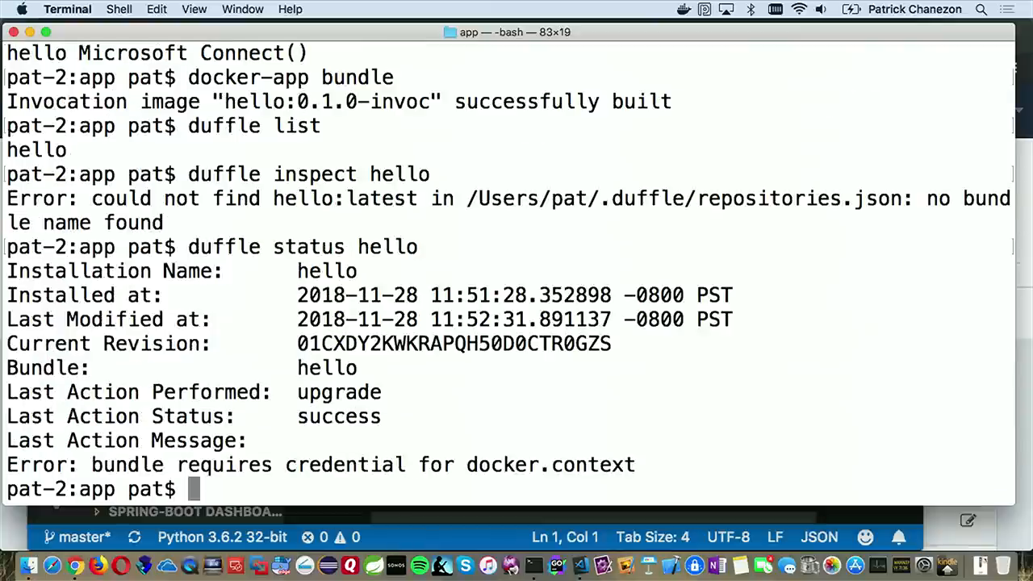
pyautogui.moveTo(447, 267)
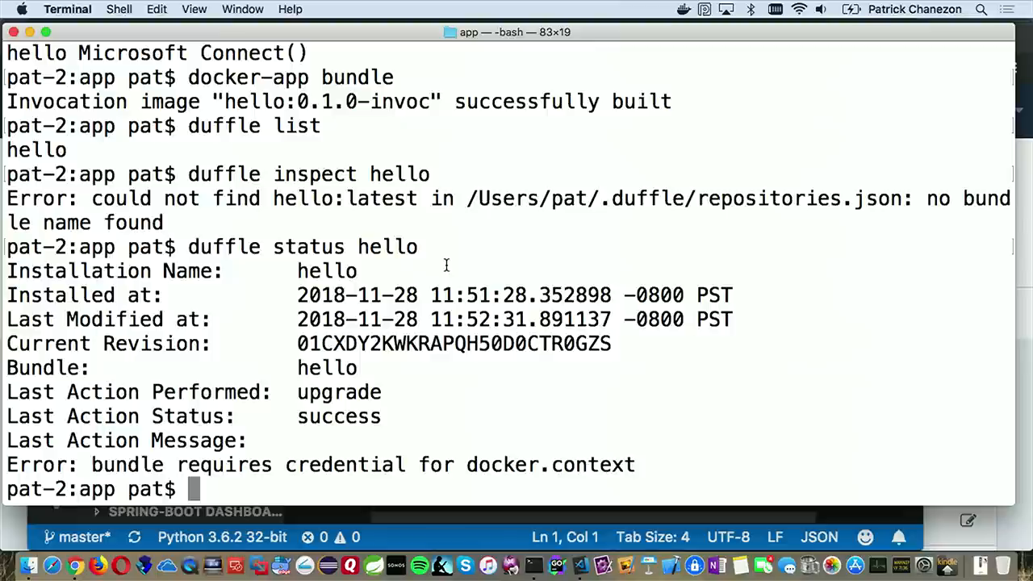